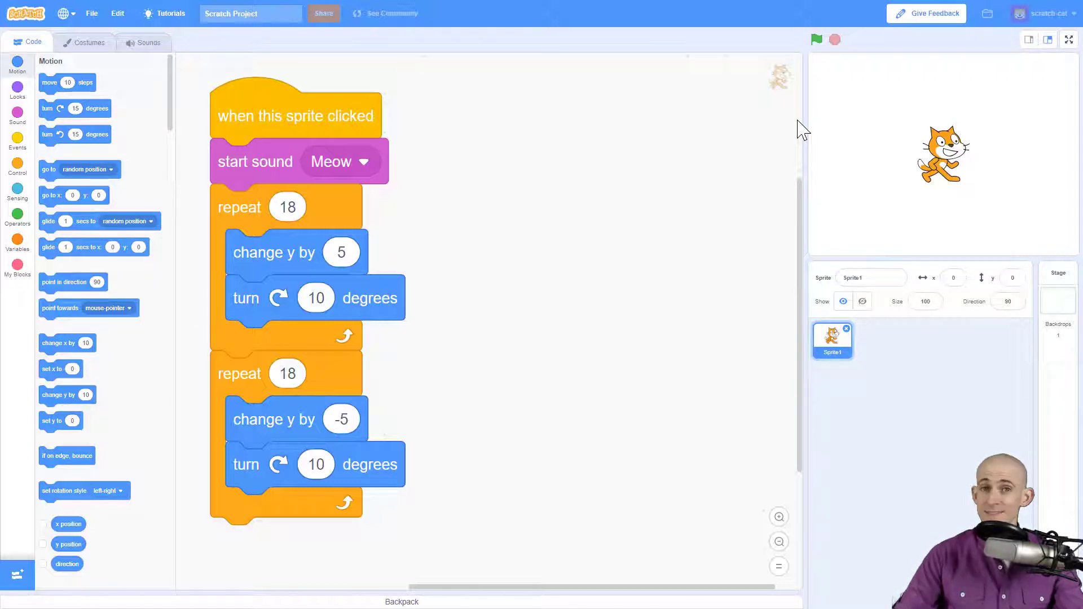
{"action": "mouse_move", "coordinate": [655, 142]}
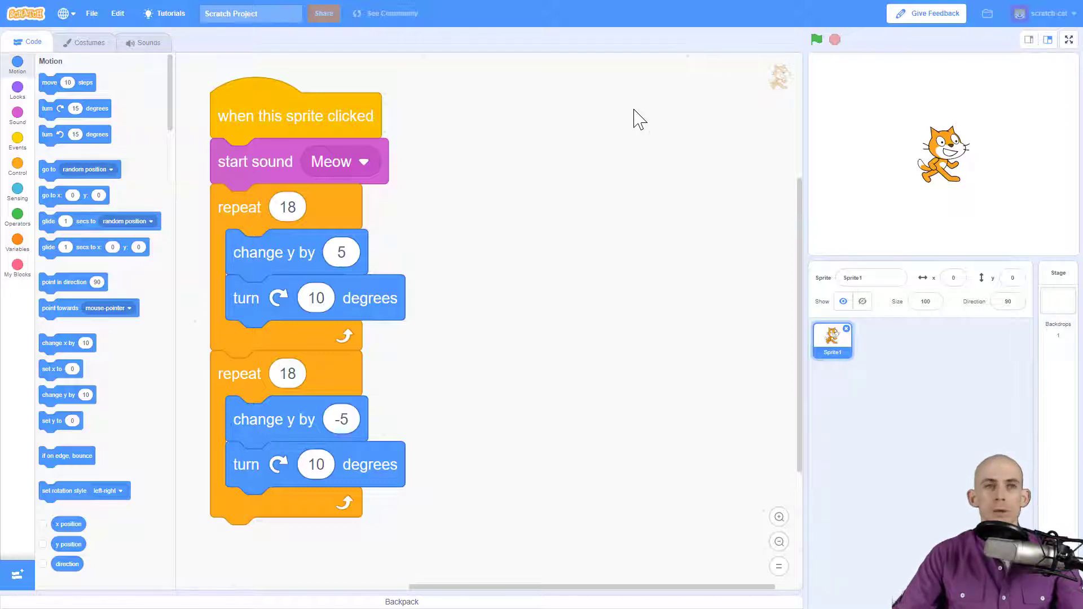
{"action": "mouse_move", "coordinate": [345, 109]}
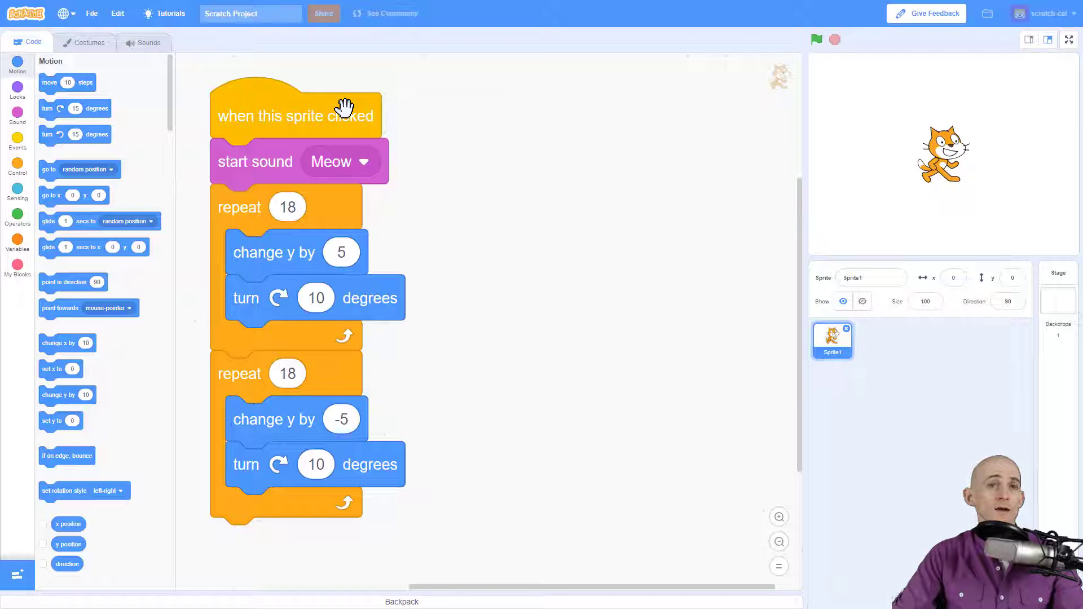
- Add an empty comment note to the 'when this sprite clicked' hat block
{"action": "right_click", "coordinate": [346, 115]}
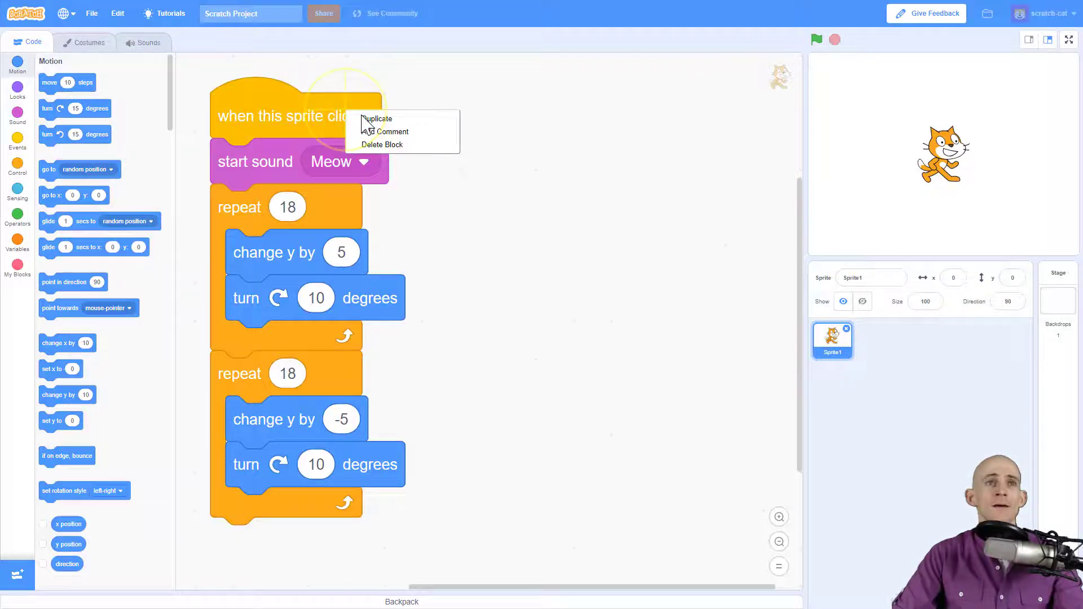
{"action": "left_click", "coordinate": [391, 131]}
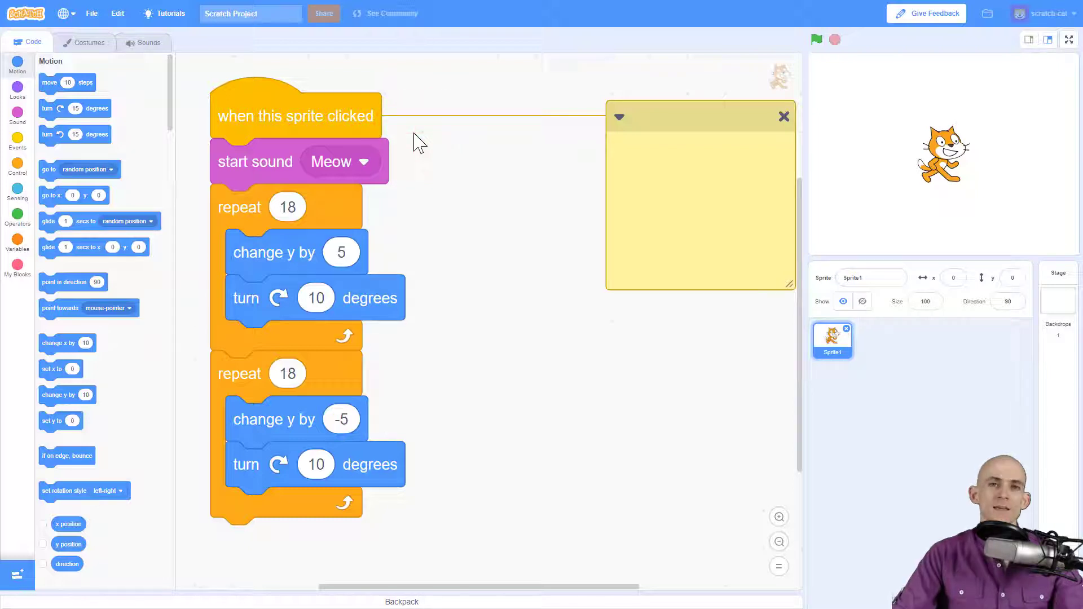
- Write in the comment that the cat meows, jumps doing half a flip, then falls finishing it
{"action": "type", "text": "When this sprite is clicked, it will meow, then the first repeat will make the cat jump in the air and do half a flip, and the second repeat will make the cat fall down and finish the flip."}
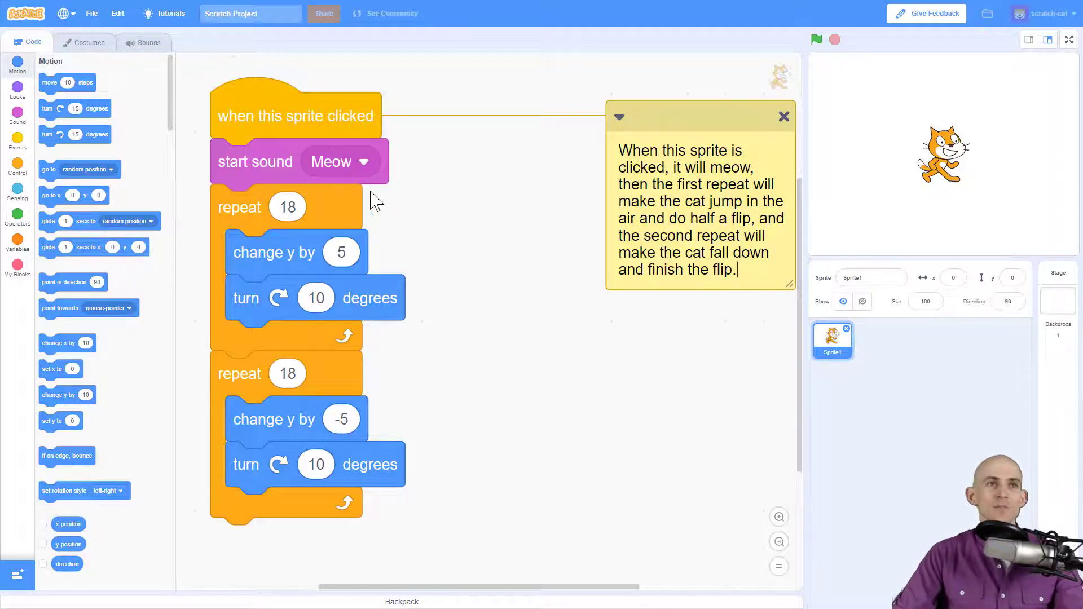
{"action": "mouse_move", "coordinate": [471, 415]}
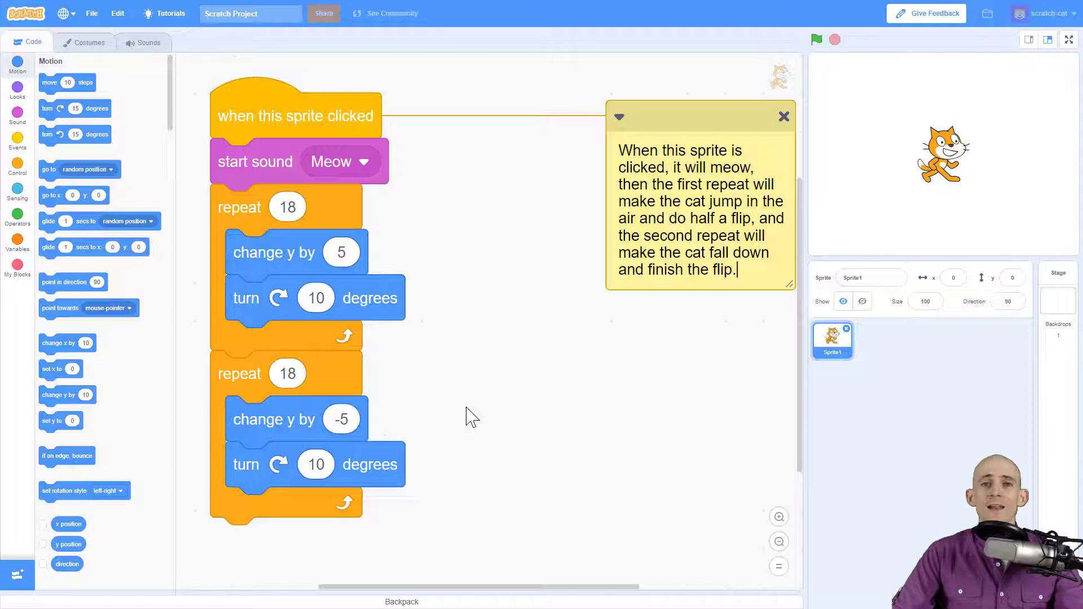